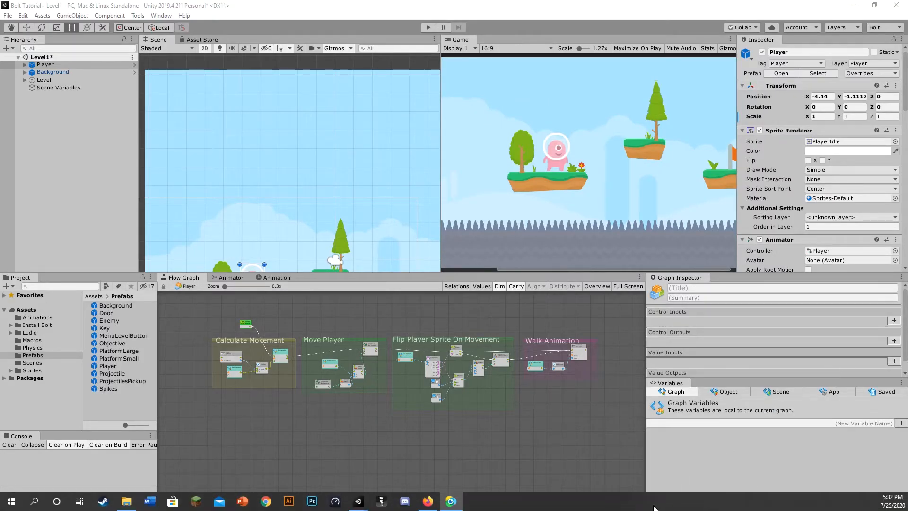
mouse_move(555, 225)
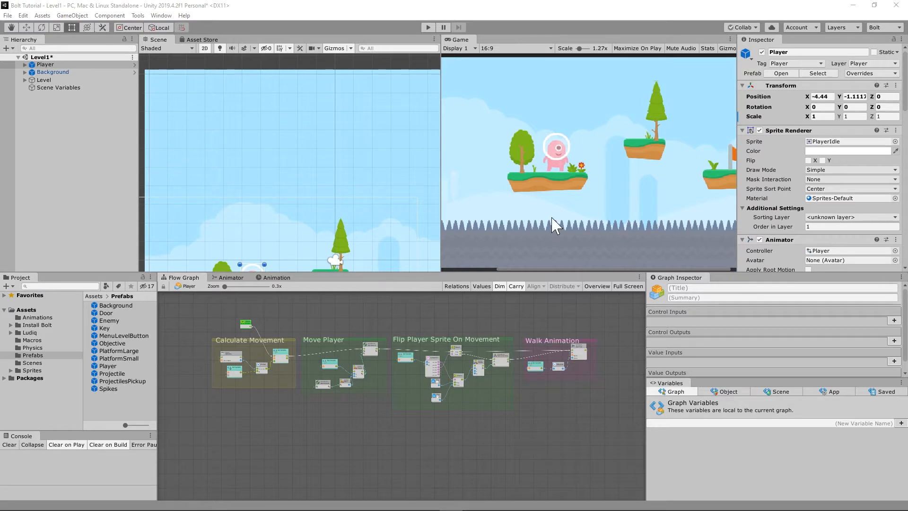
mouse_move(548, 165)
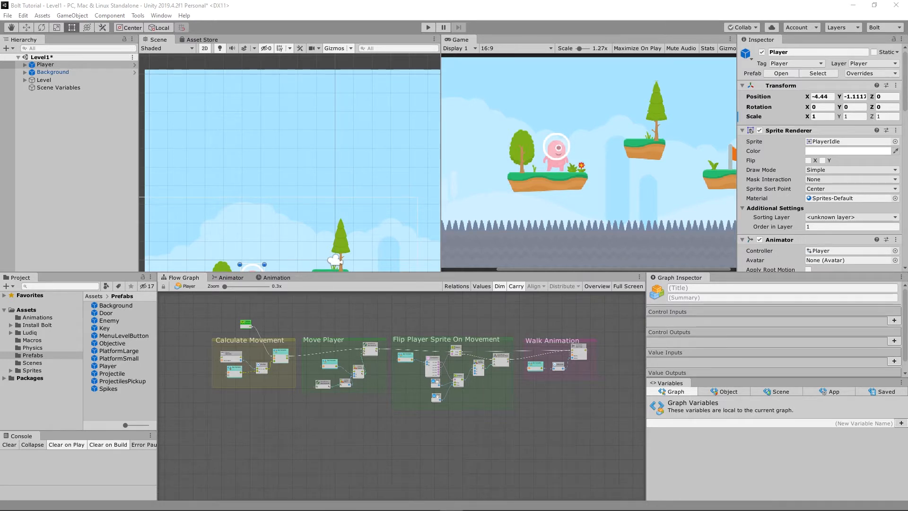
mouse_move(505, 149)
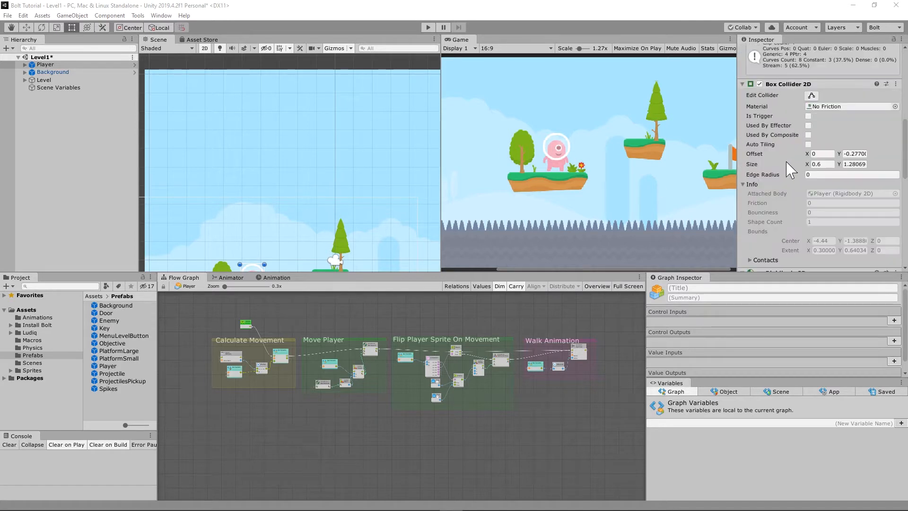
Add a new object variable named Jump to the Player's Variables component
scroll("down", 3)
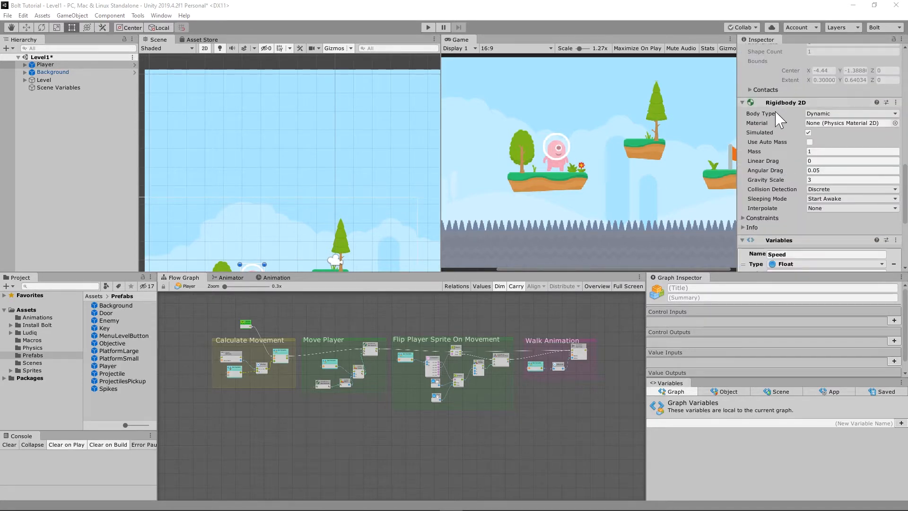
mouse_move(795, 132)
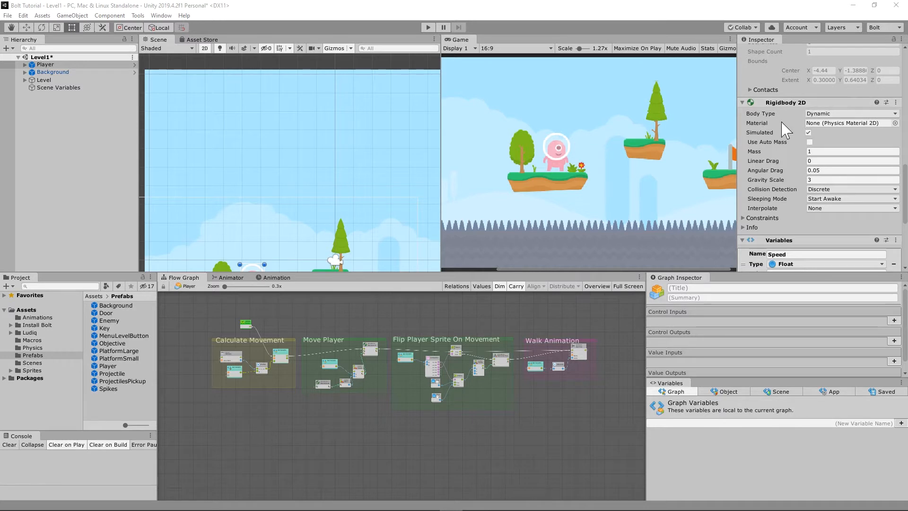
mouse_move(530, 388)
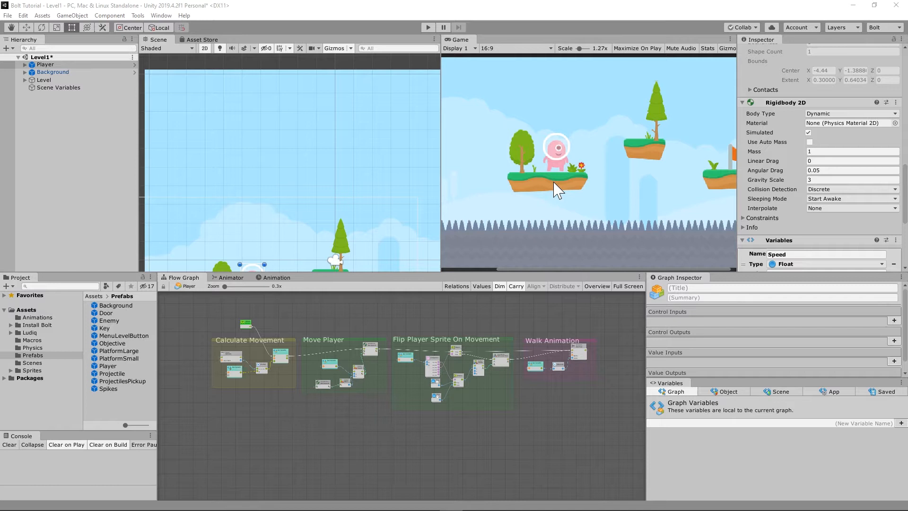
mouse_move(575, 143)
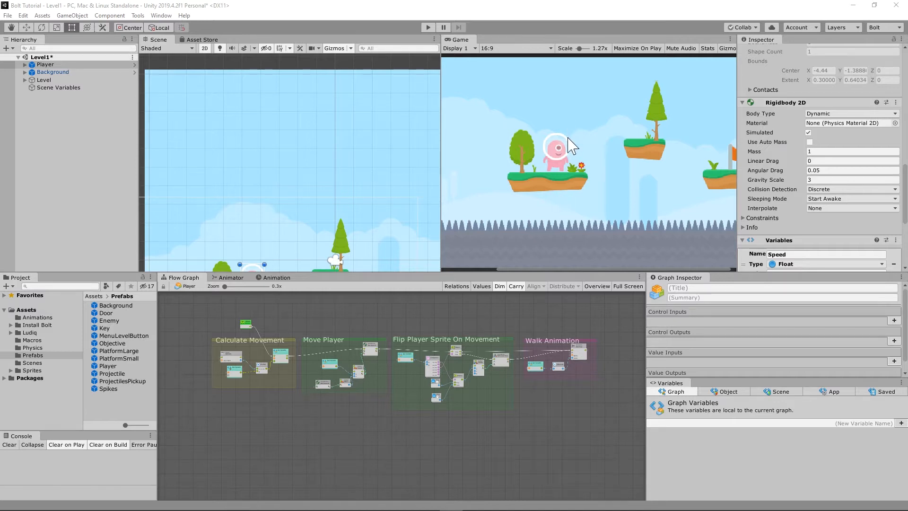
mouse_move(552, 200)
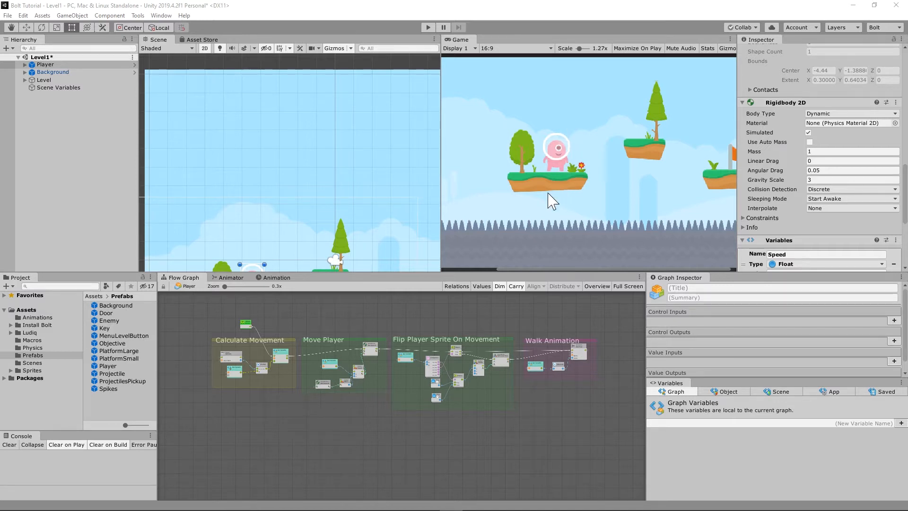
mouse_move(560, 92)
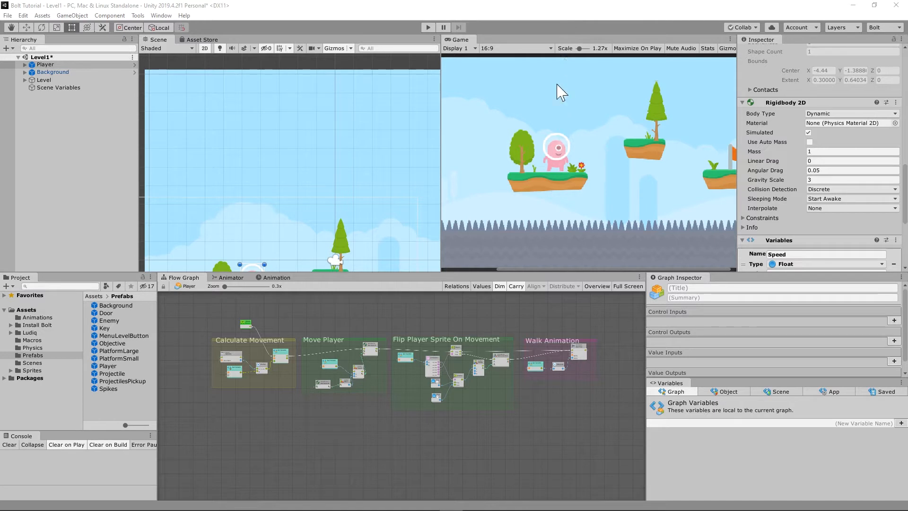
mouse_move(556, 218)
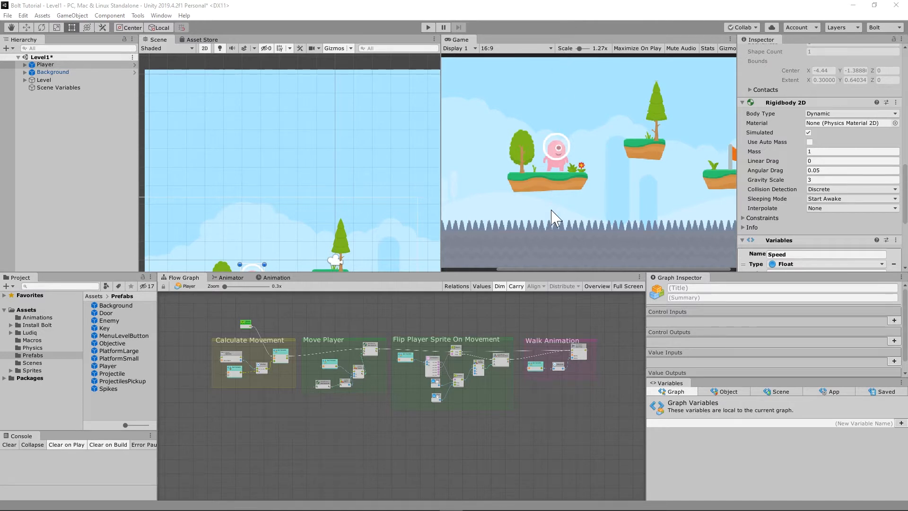
mouse_move(574, 163)
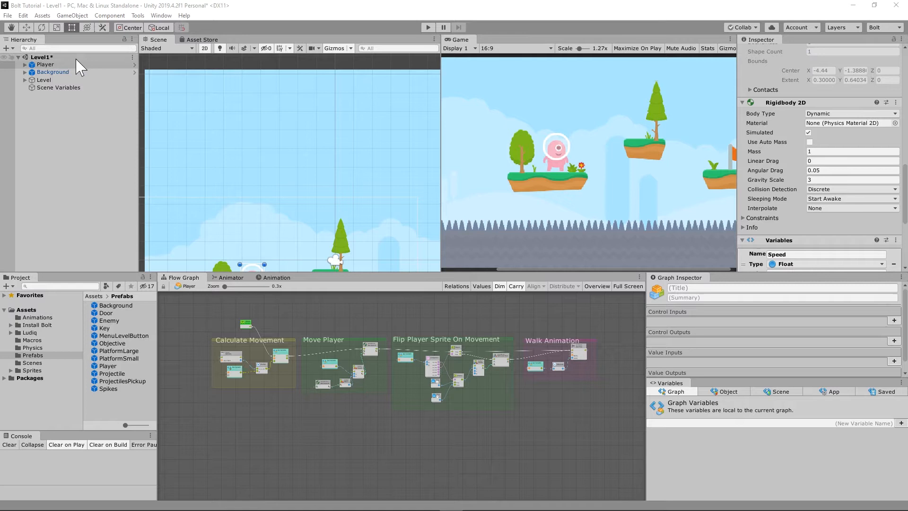
left_click(42, 65)
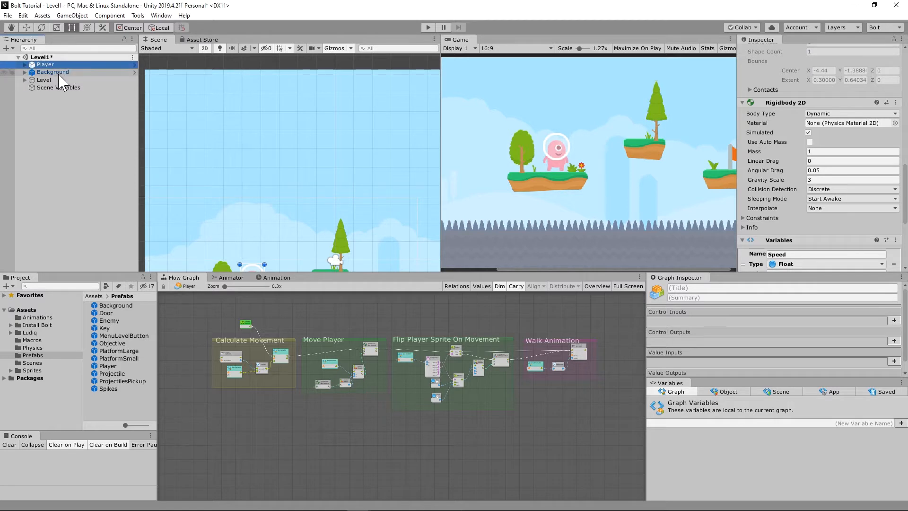
left_click(43, 64)
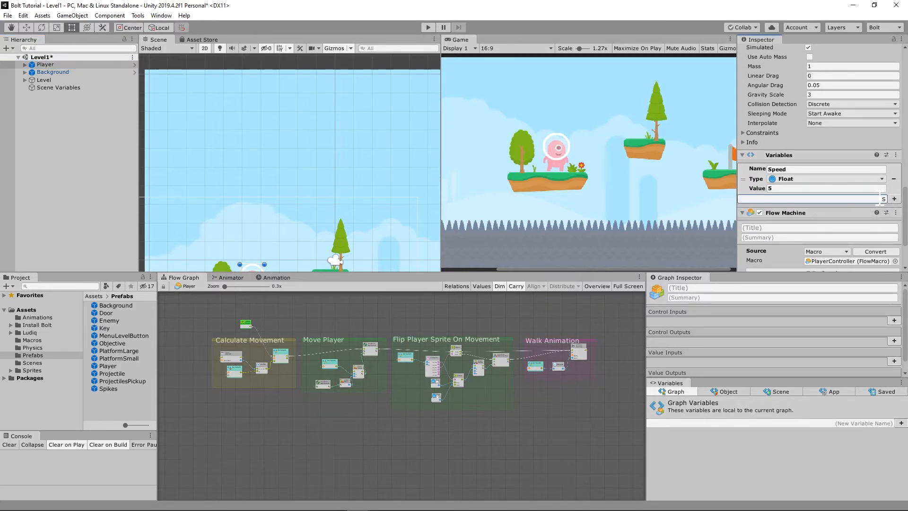
type("Jump")
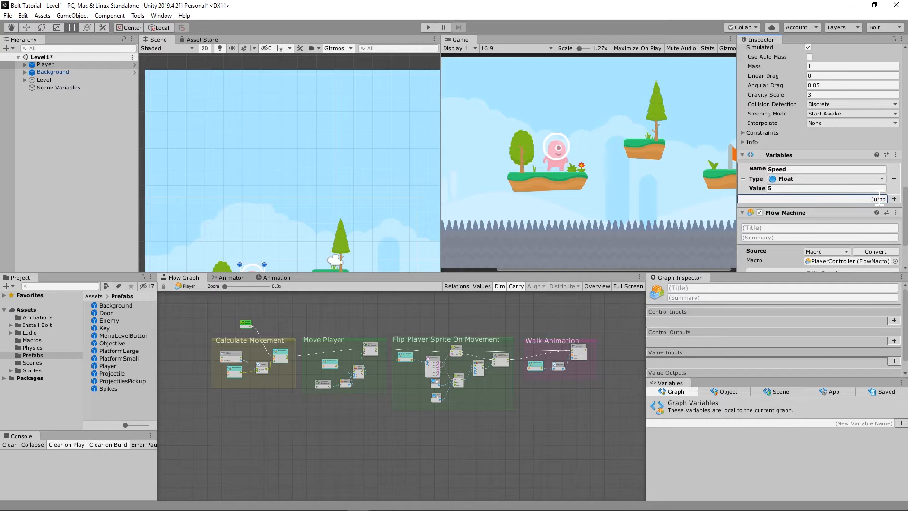
left_click(893, 199)
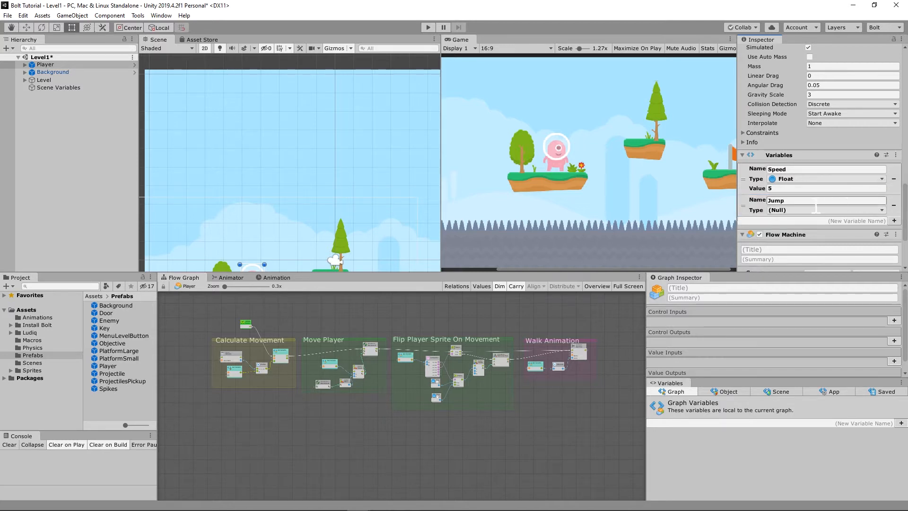
Make the Jump variable a Float with a value of 12
left_click(826, 210)
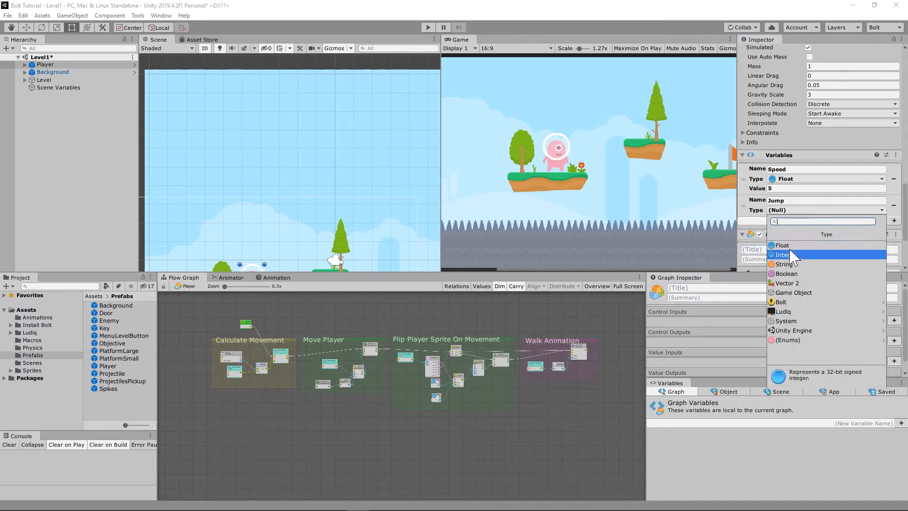
left_click(782, 245)
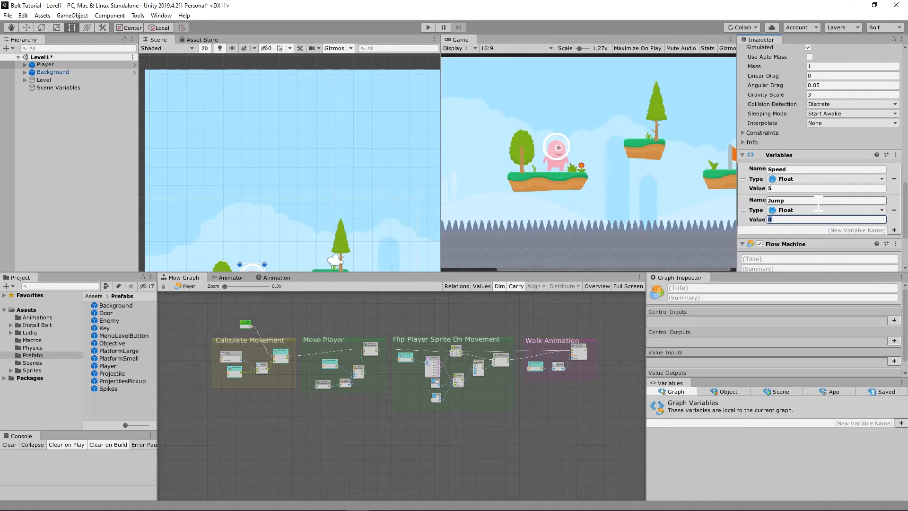
type("12")
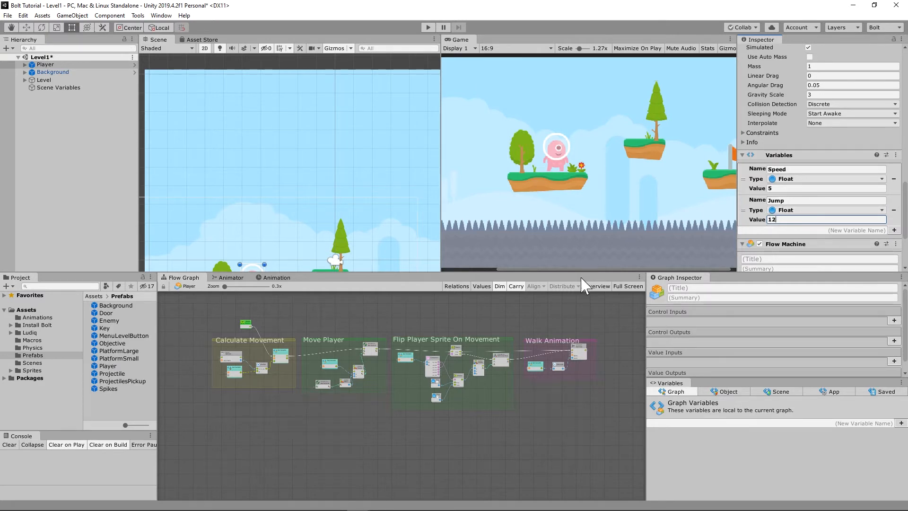
mouse_move(569, 15)
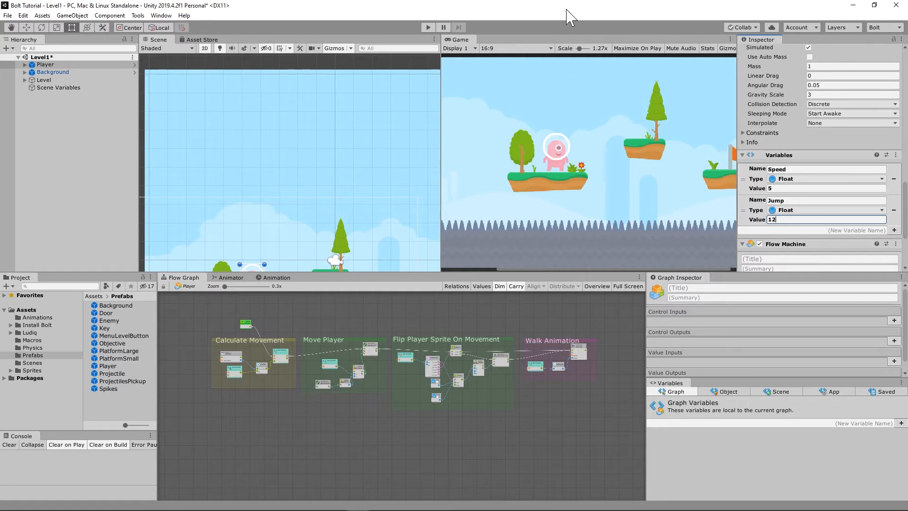
mouse_move(558, 244)
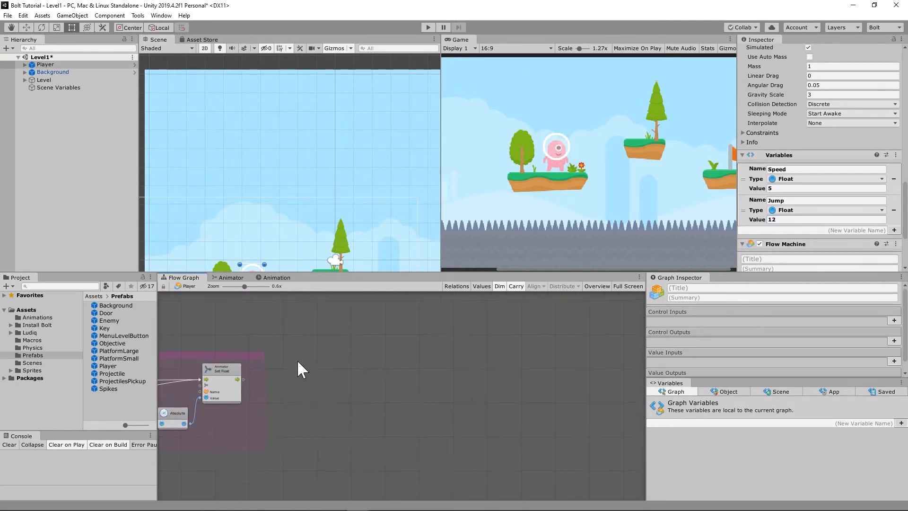
mouse_move(360, 361)
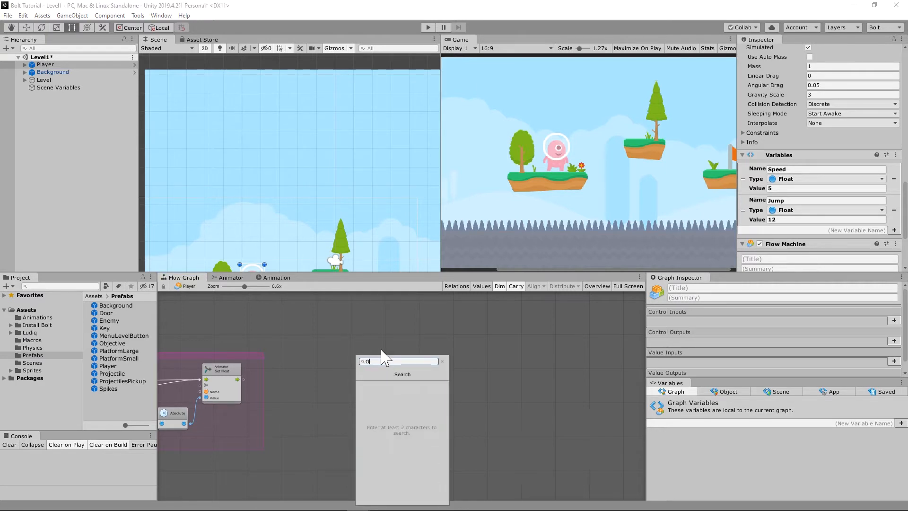
Add an On Button Input event node to the Player's flow graph via the fuzzy finder
type("On Button Input")
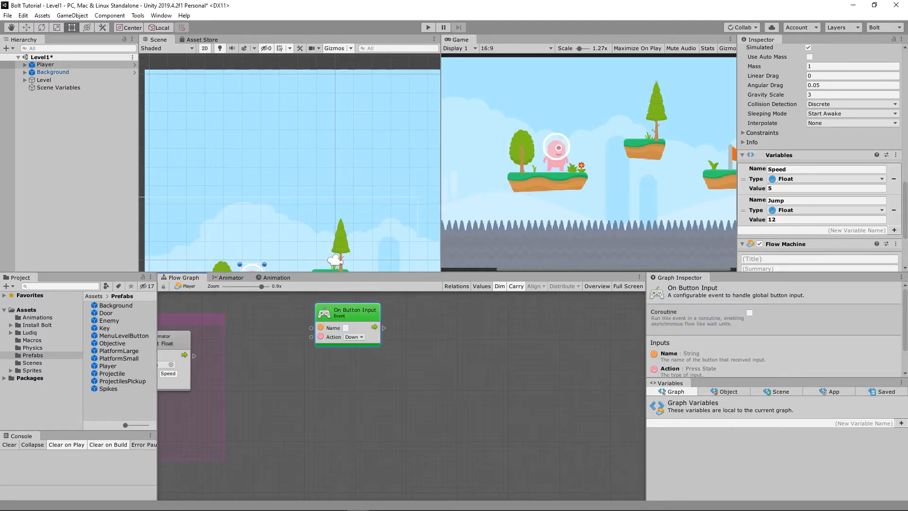
left_click(19, 17)
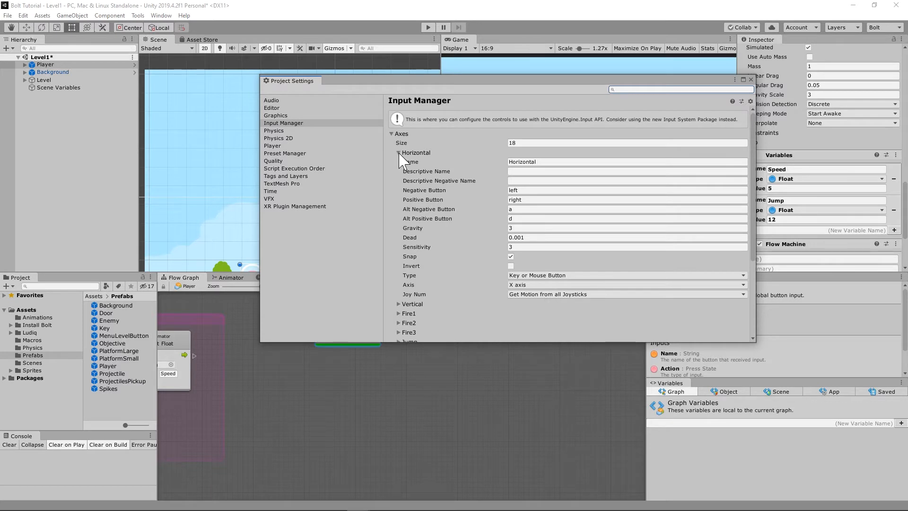
left_click(398, 153)
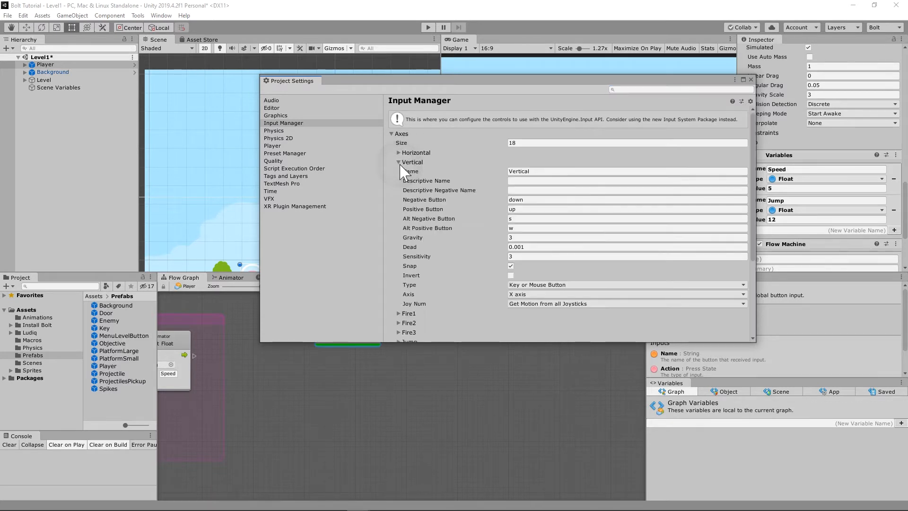
mouse_move(492, 182)
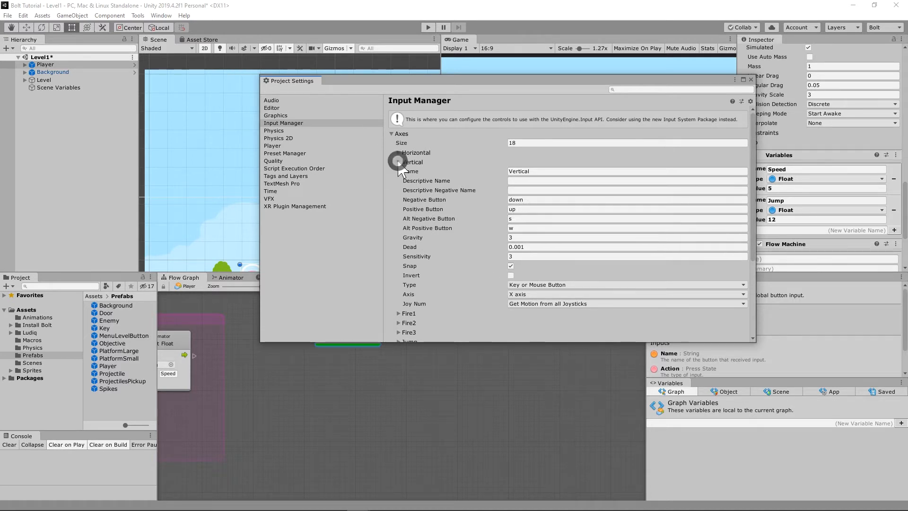
left_click(398, 162)
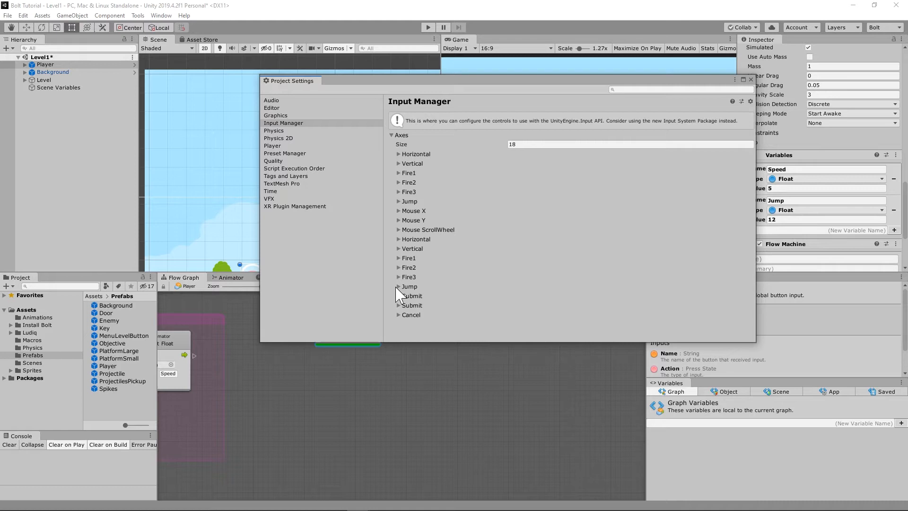
left_click(398, 285)
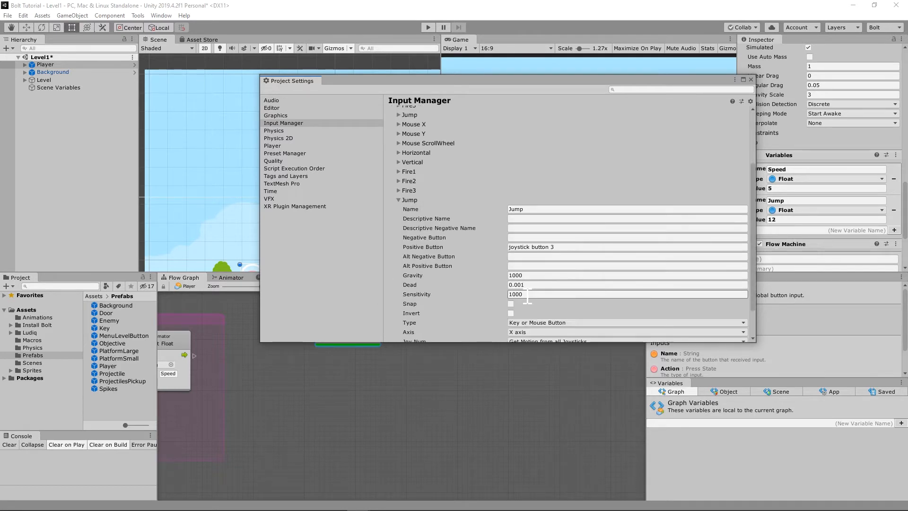
scroll("down", 3)
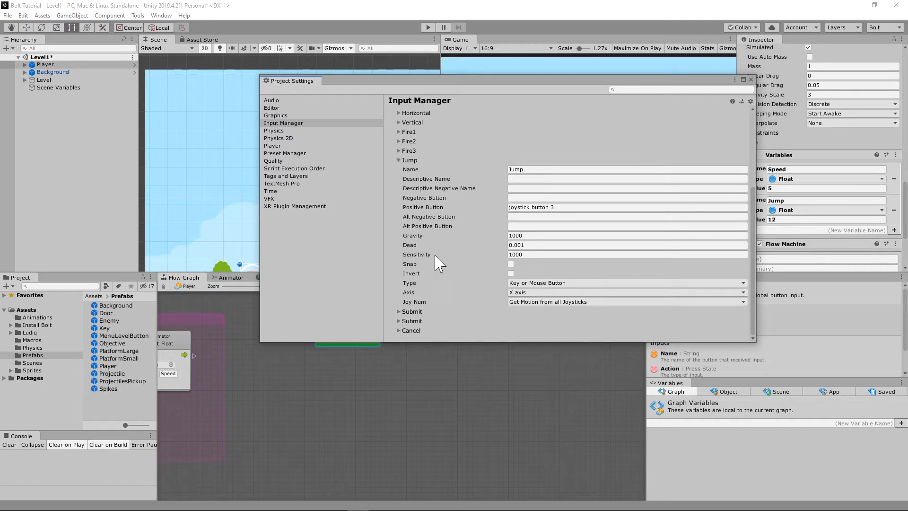
left_click(399, 160)
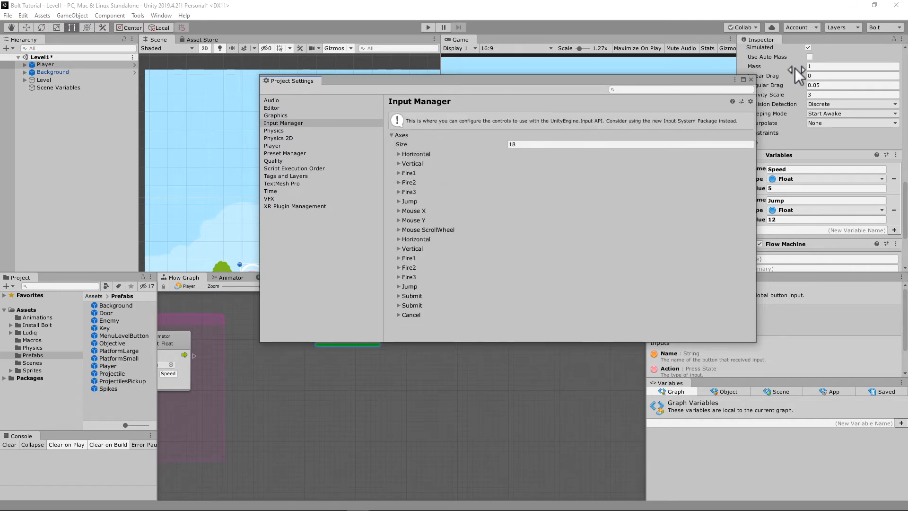
left_click(750, 80)
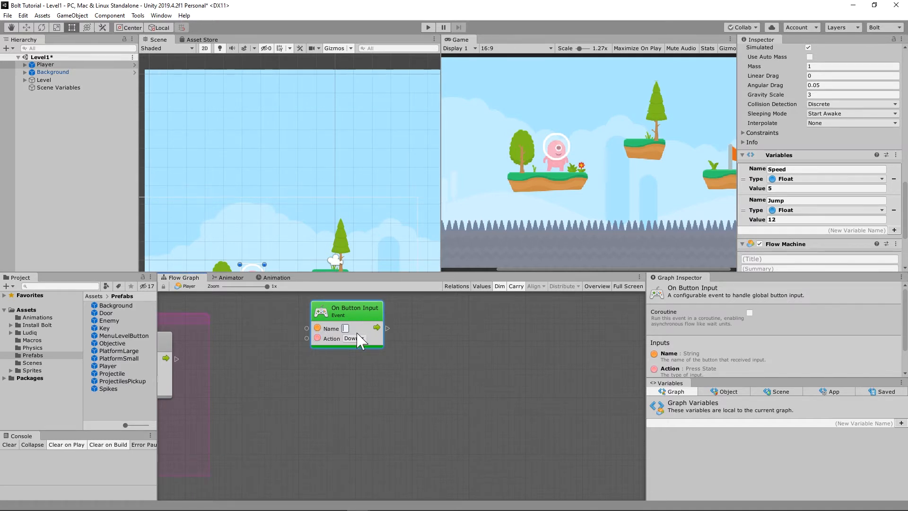
Set the On Button Input node's Name to Jump and keep its Action on Down
type("Jump")
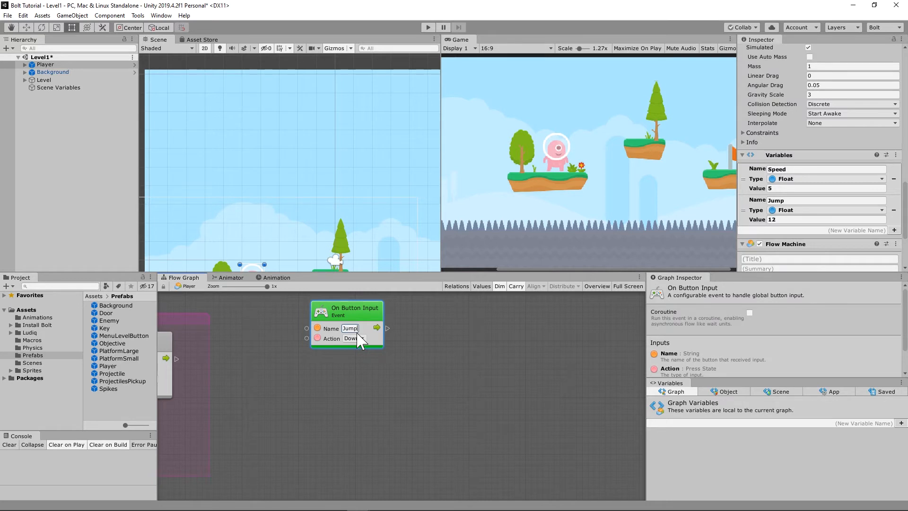
left_click(354, 338)
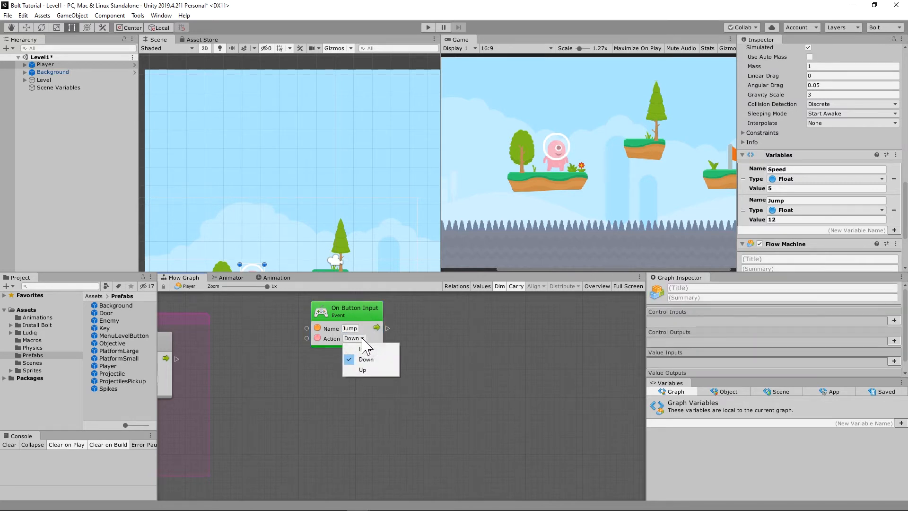
mouse_move(386, 352)
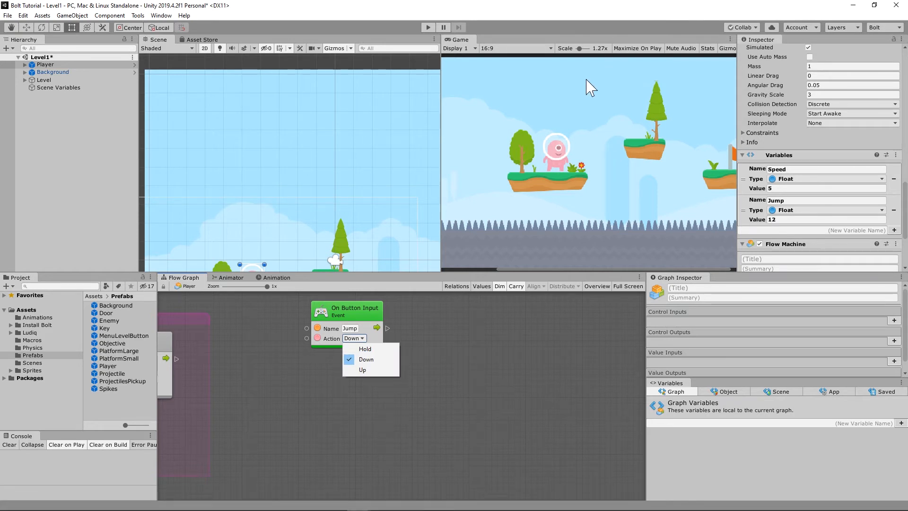
left_click(536, 415)
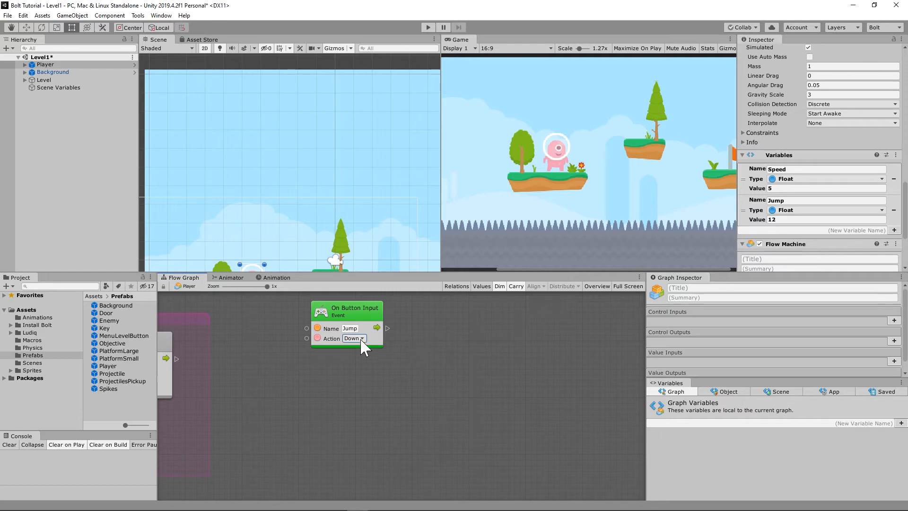
left_click(354, 338)
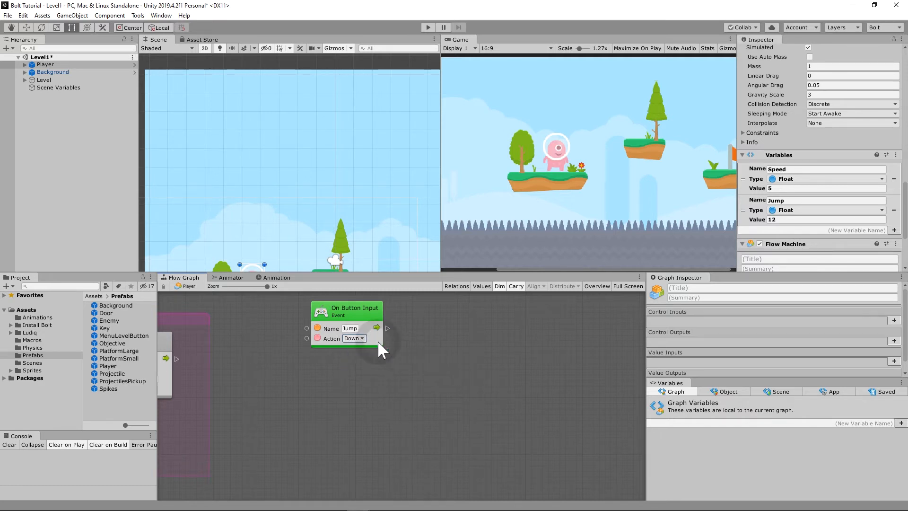
left_click(353, 337)
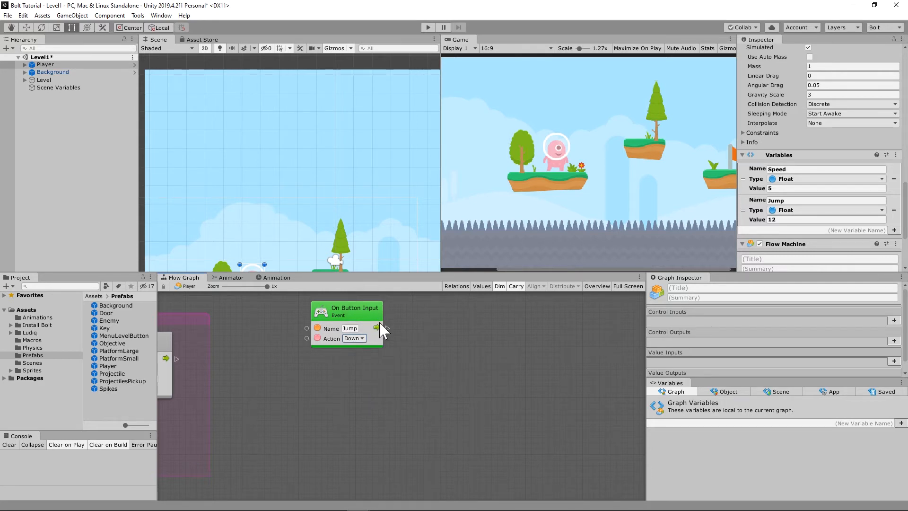
Connect a Rigidbody 2D: Add Force (Force, Mode) node to the Jump event's flow output
left_click_drag(377, 329, 416, 368)
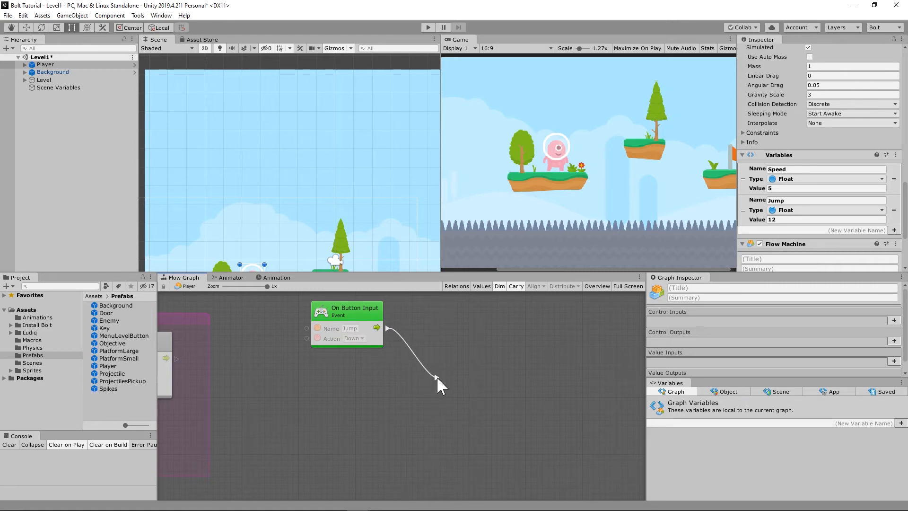
left_click(436, 381)
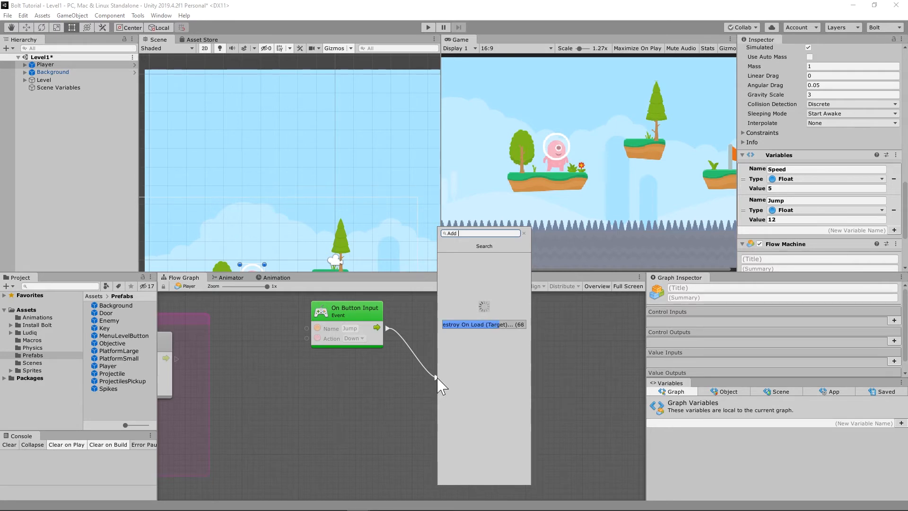
type("Add Force")
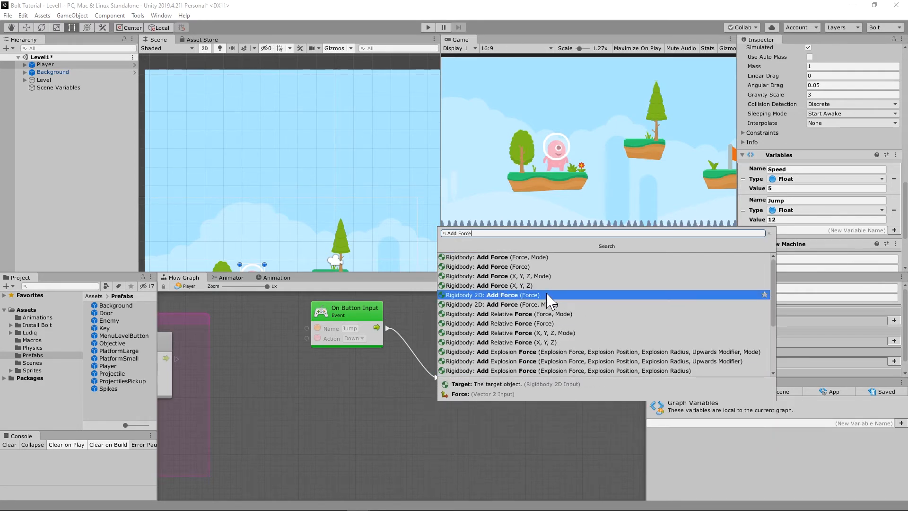
mouse_move(552, 309)
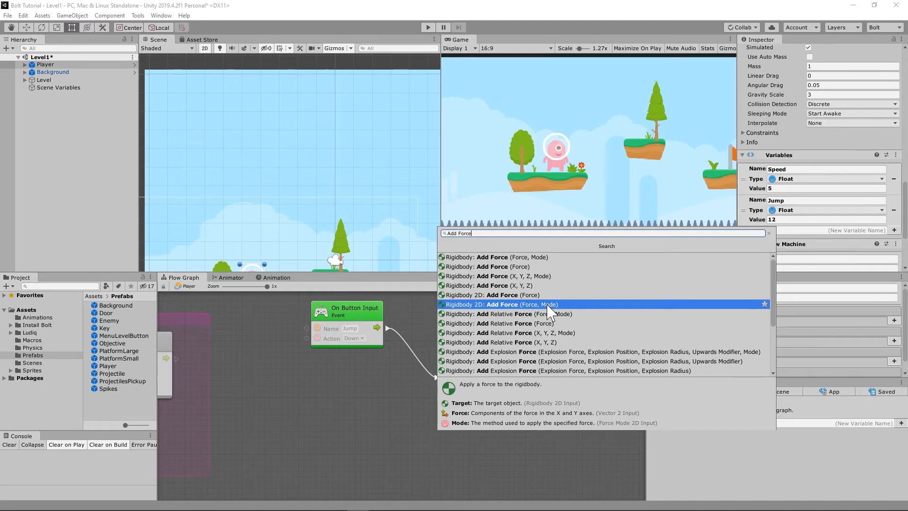
left_click(501, 304)
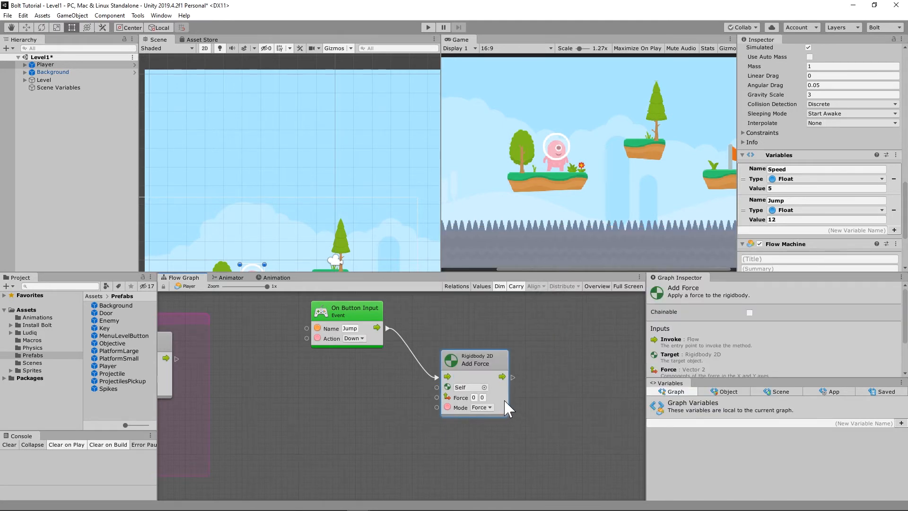
mouse_move(490, 422)
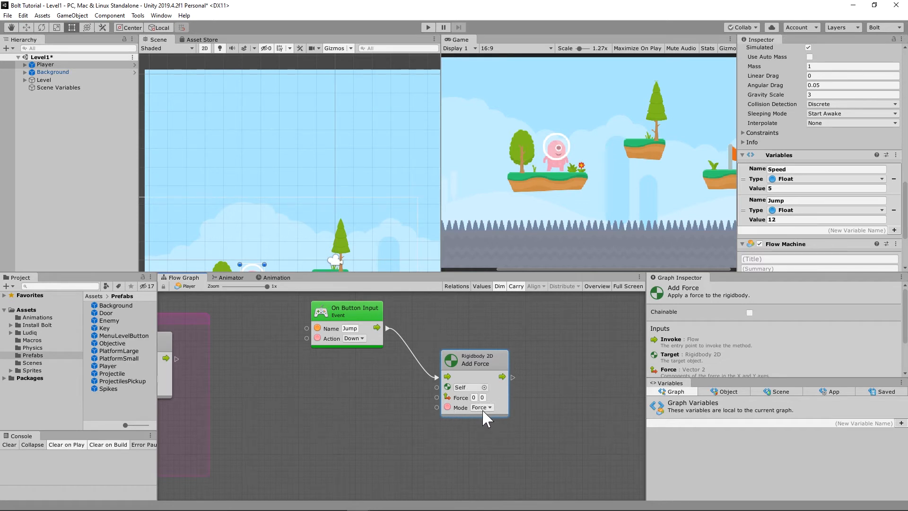
Set the Add Force node's Mode to Impulse
left_click(482, 407)
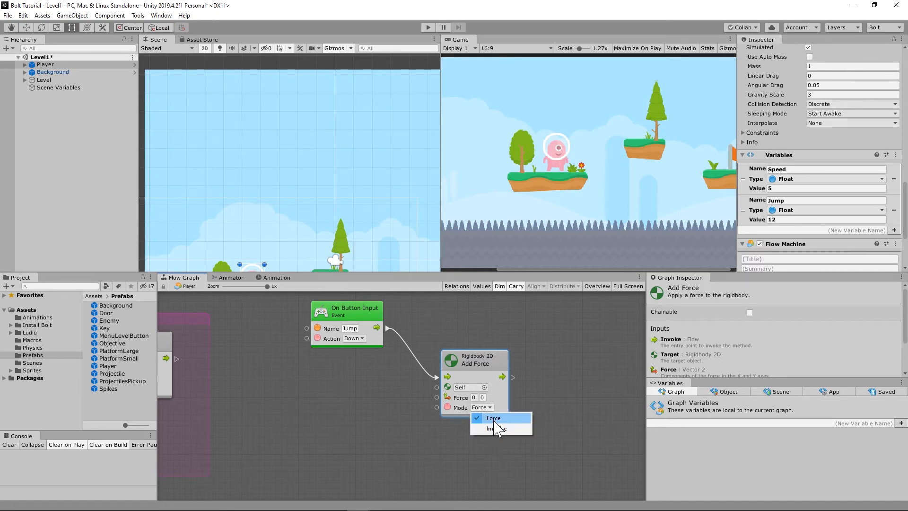
left_click(493, 418)
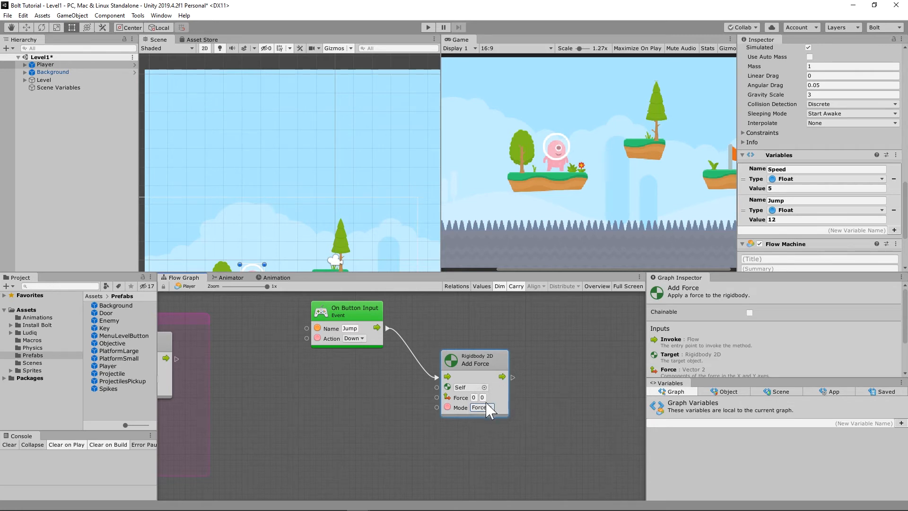
left_click(482, 407)
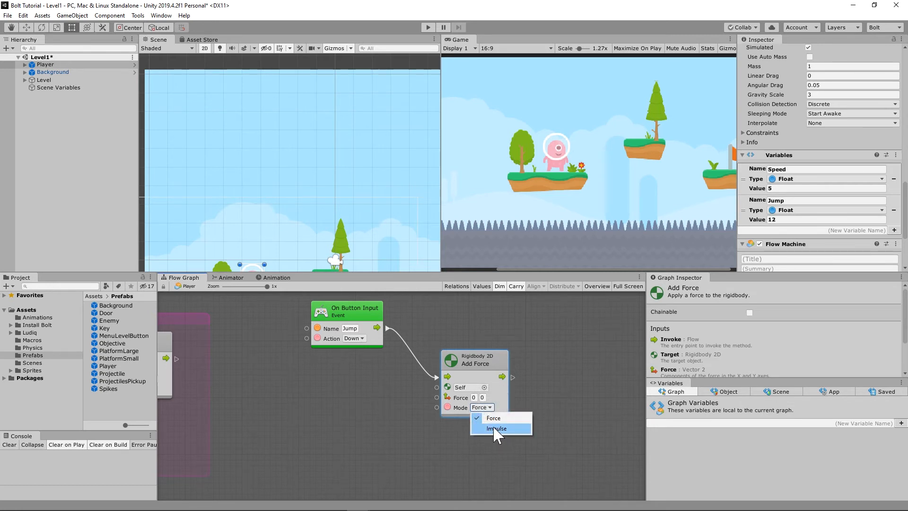
left_click(496, 429)
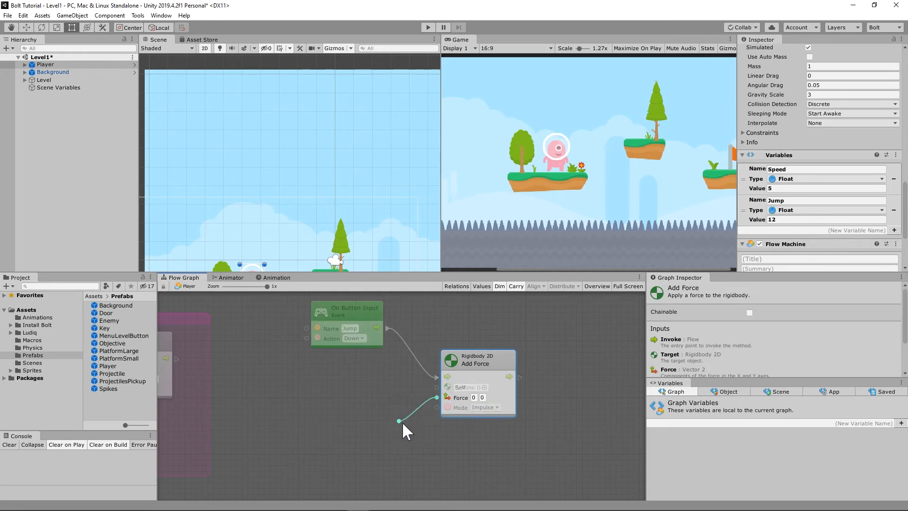
Feed the Add Force input from a Vector 2: Create Vector 2 (X, Y) node
left_click(399, 422)
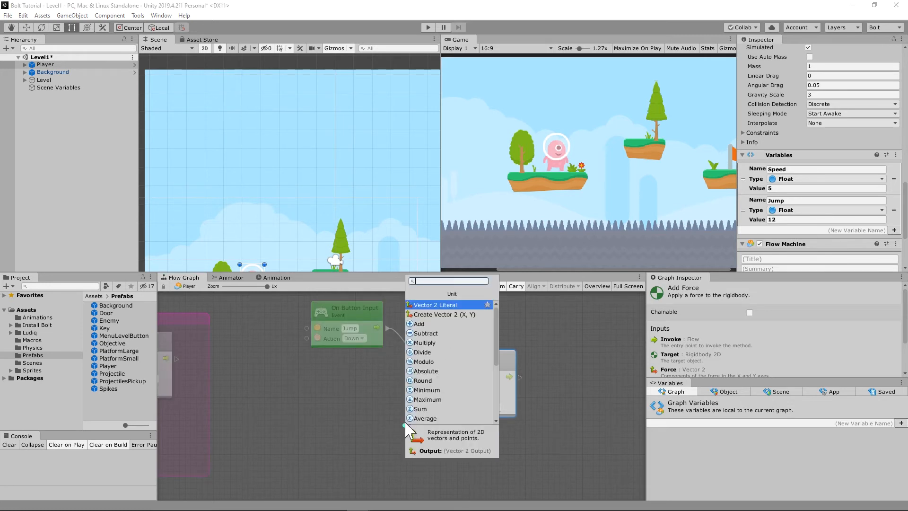
type("Create Vector 2")
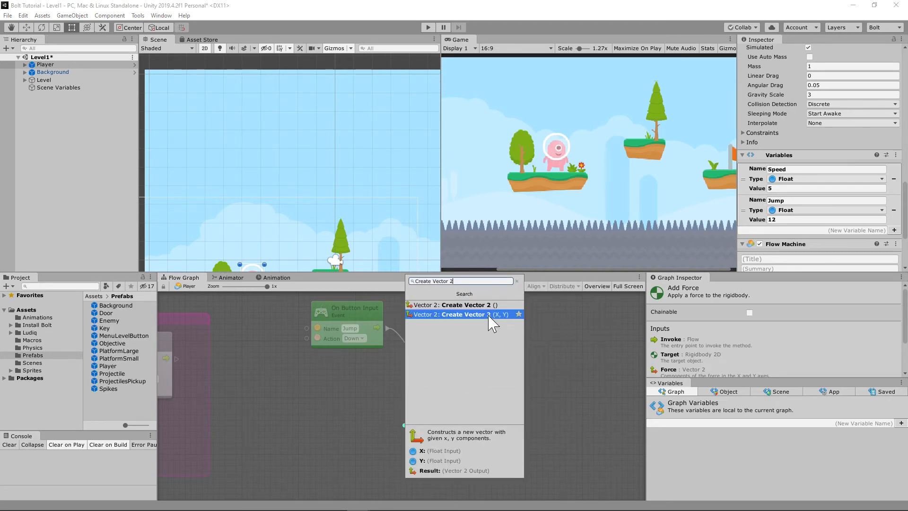
left_click(461, 314)
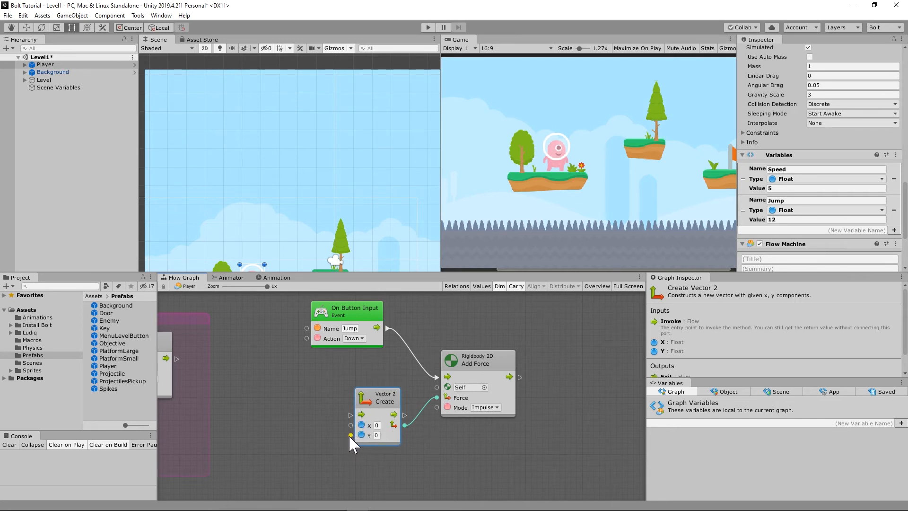
Supply the vector's Y from a Get Variable node reading the Jump variable
left_click(348, 435)
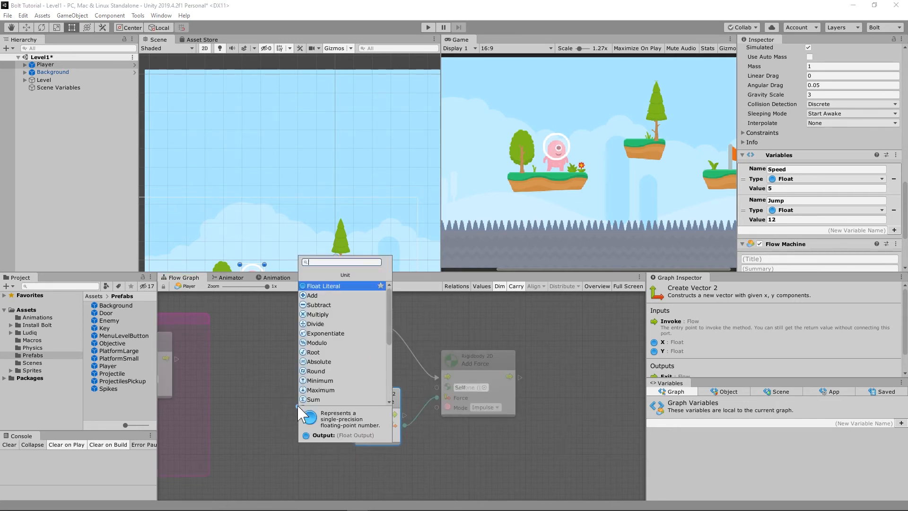
type("Get Variable")
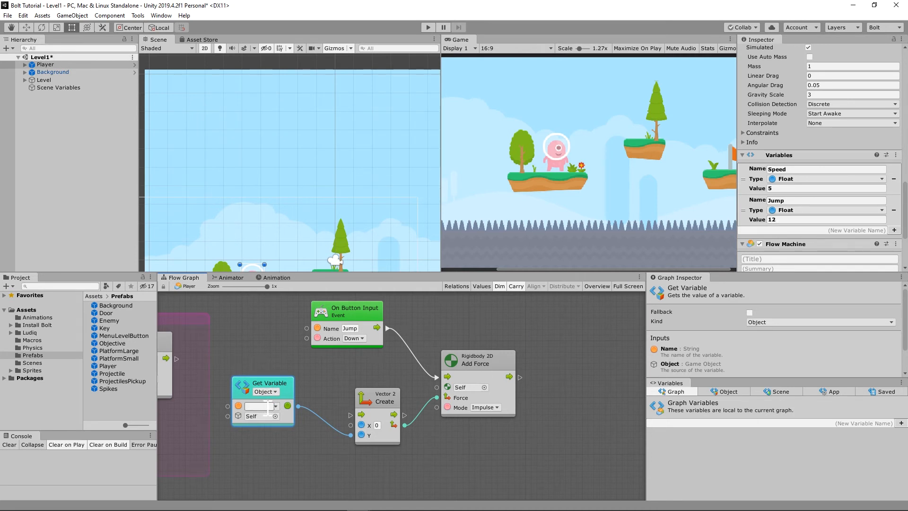
left_click(263, 406)
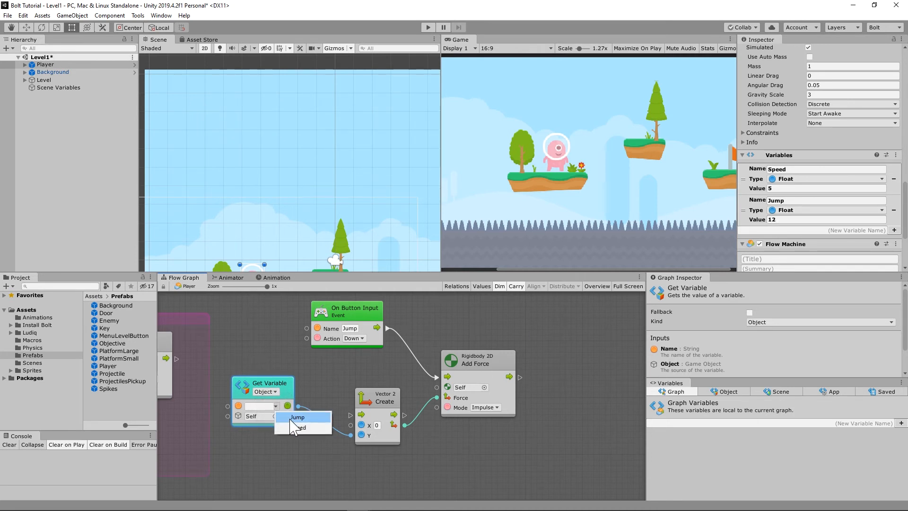
left_click(297, 417)
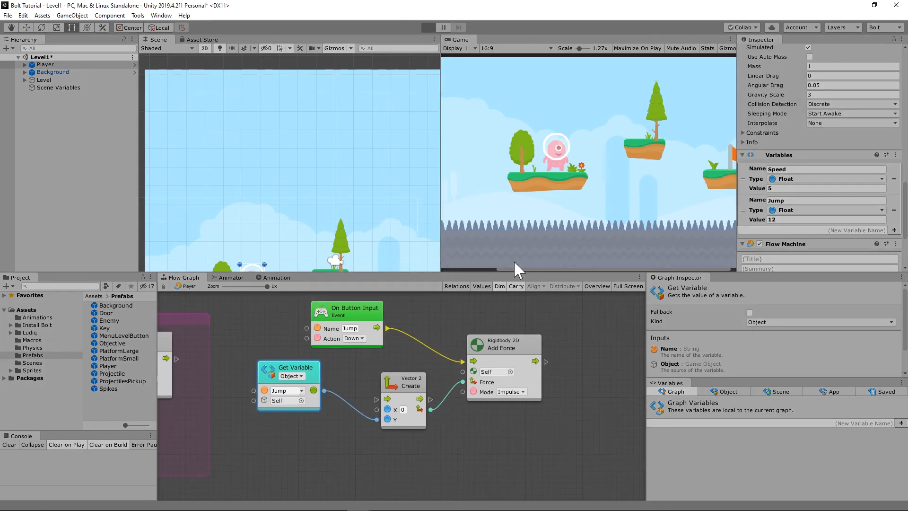
mouse_move(552, 159)
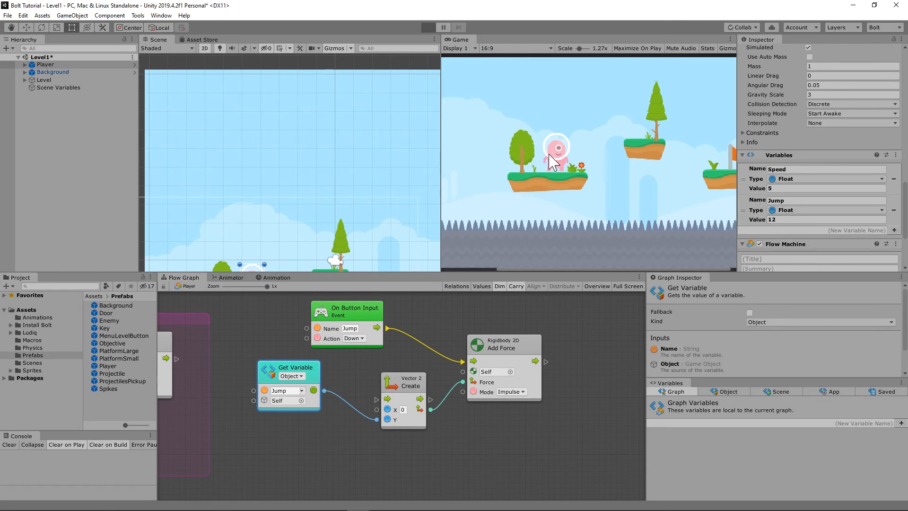
Focus the running Game view to test the Jump input
left_click(427, 27)
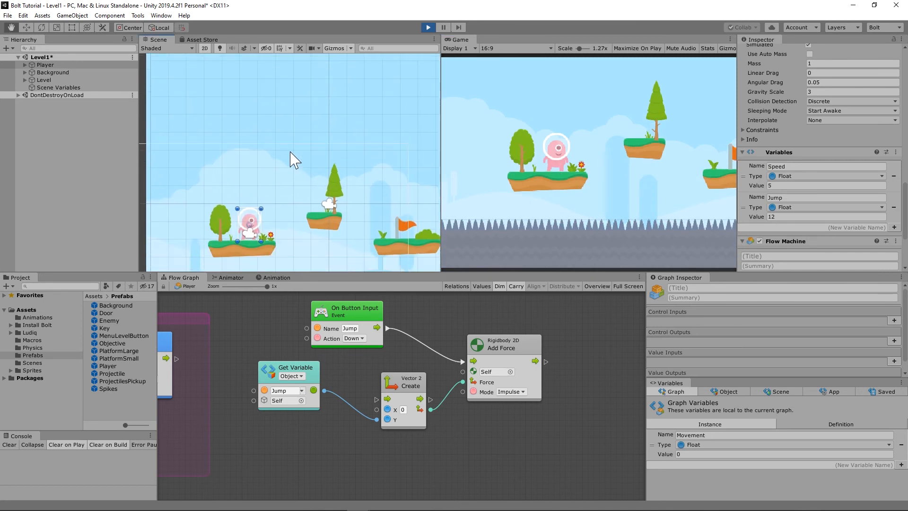
Try Force as the Add Force mode during the play-mode test
left_click(511, 391)
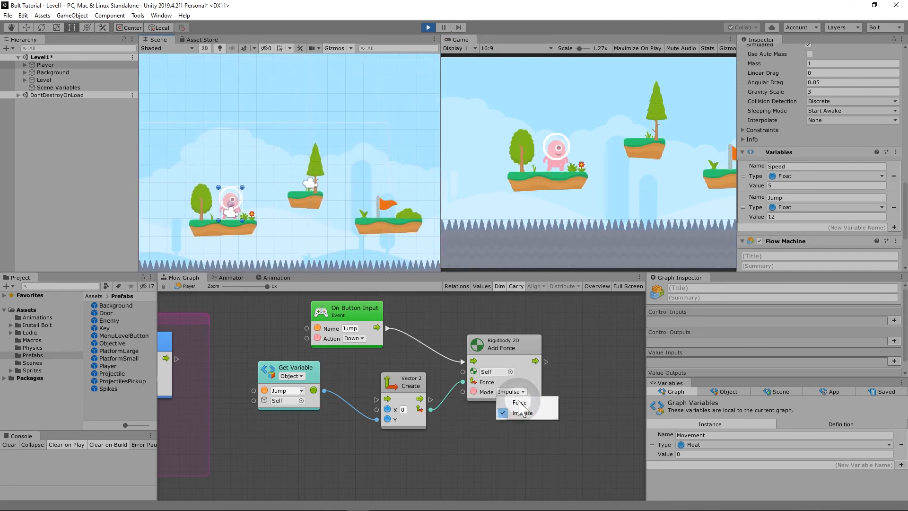
left_click(518, 402)
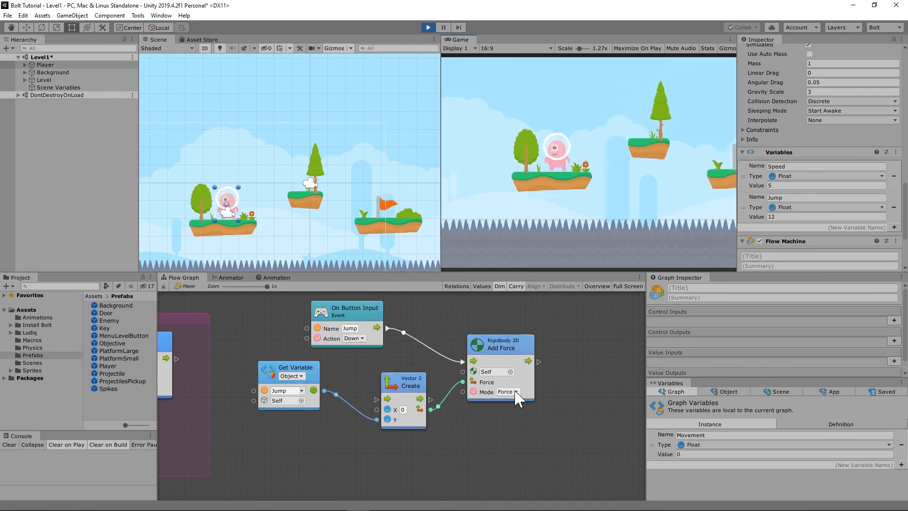
left_click(507, 392)
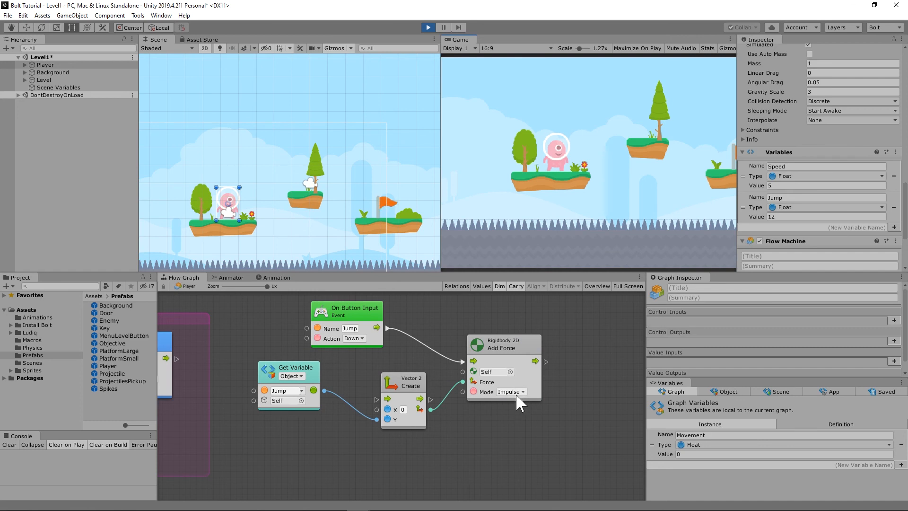
Set the mode back to Impulse and stop the play-mode test
left_click(510, 392)
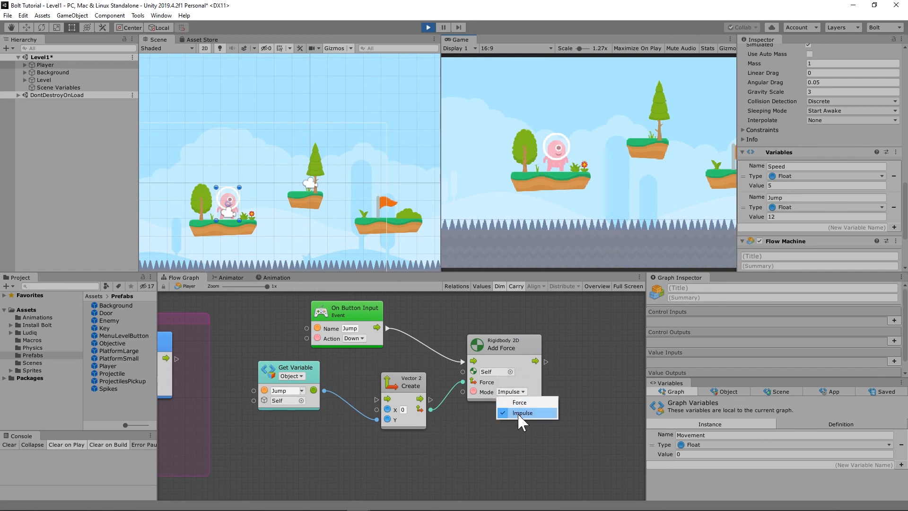
left_click(523, 413)
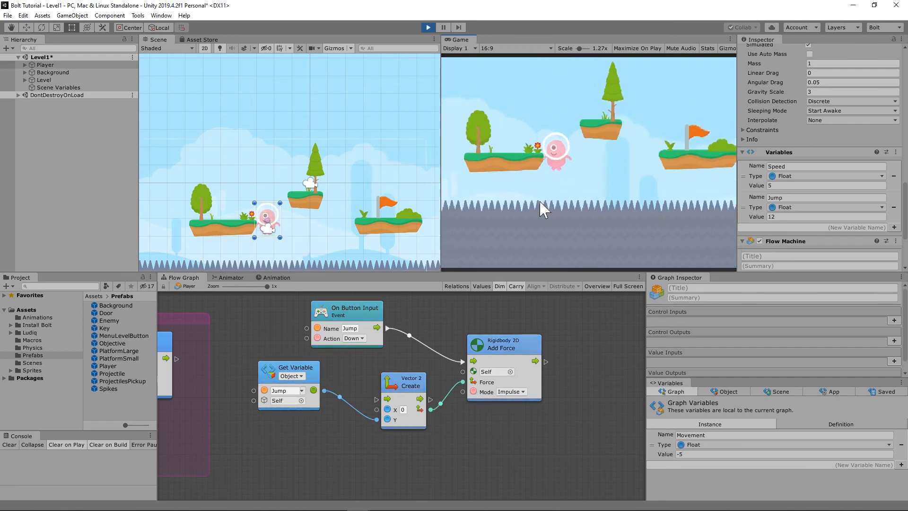
left_click(427, 26)
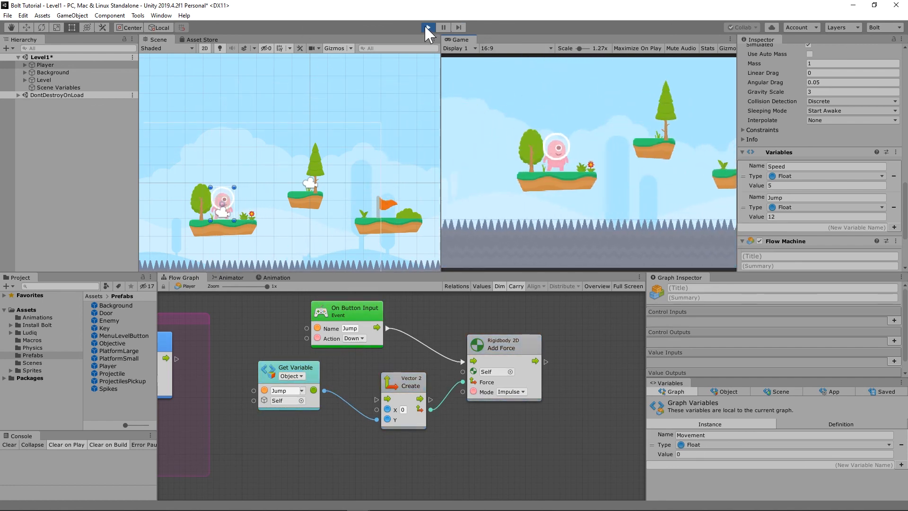